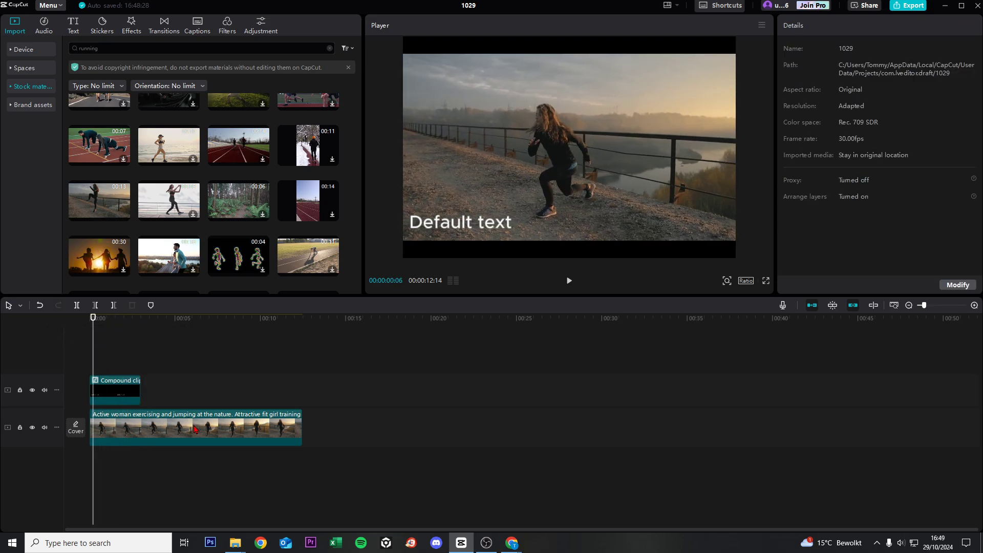
Step: Duplicate the running-woman clip onto a new track above the original
click(195, 429)
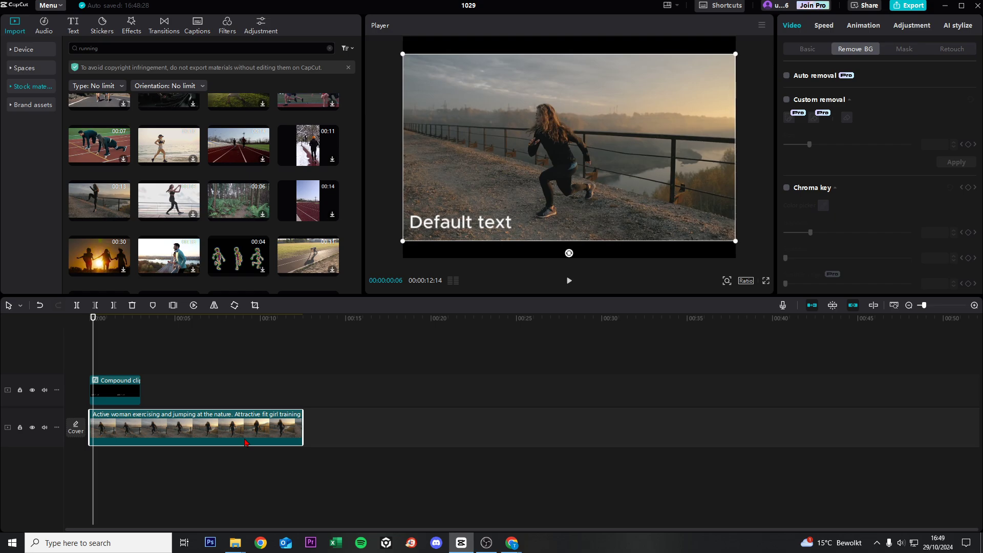
click(302, 317)
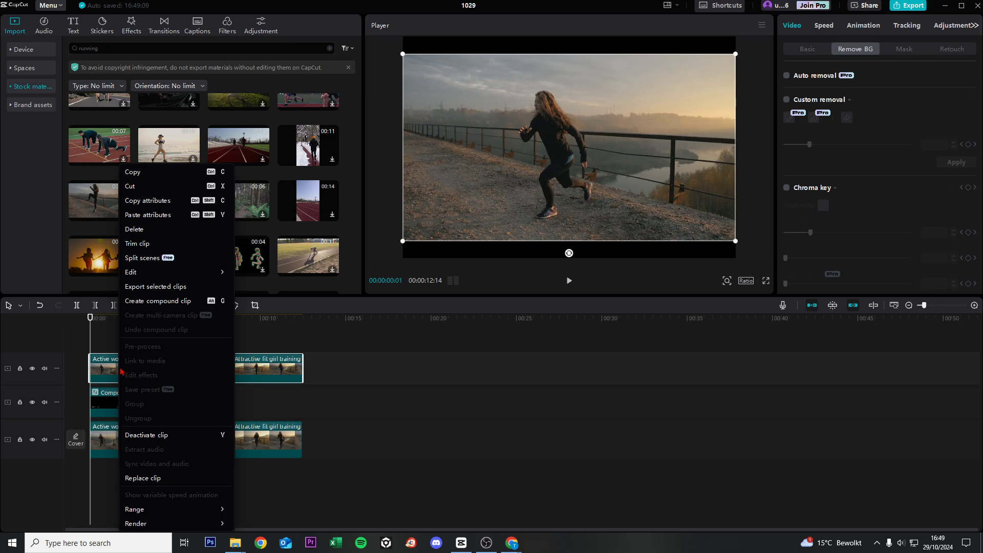
mouse_move(133, 272)
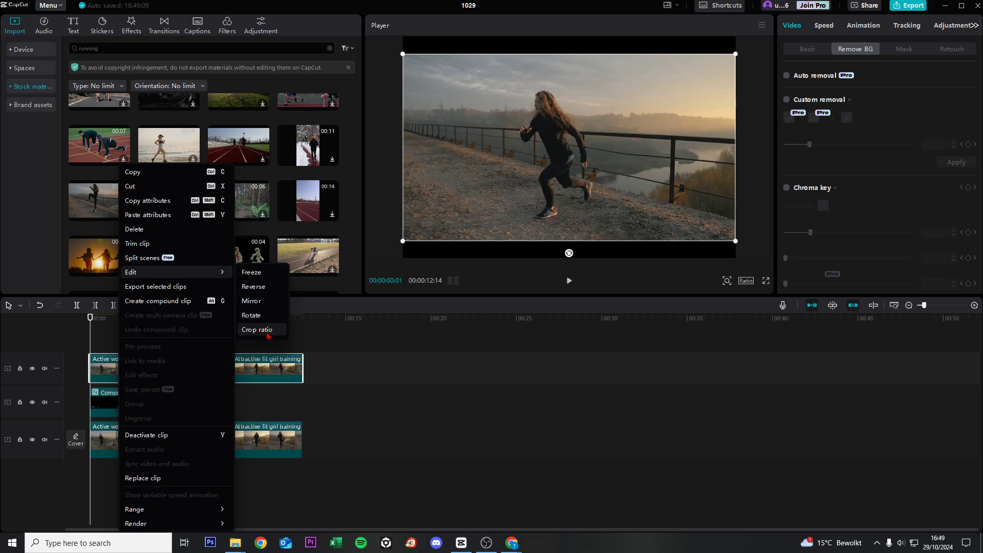
Step: Crop the duplicate clip to a small bottom-left strip of gravel ground and confirm
click(257, 330)
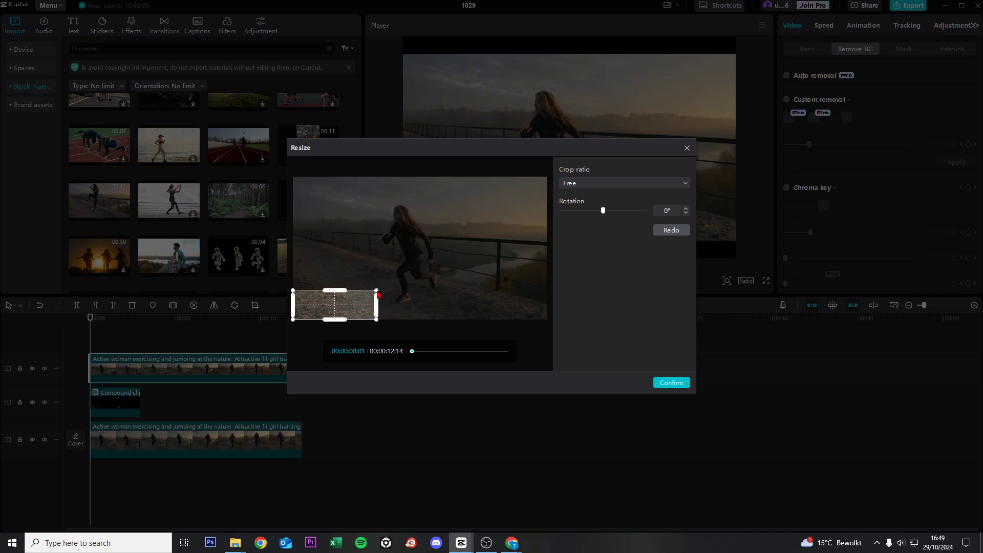
drag(378, 295, 381, 295)
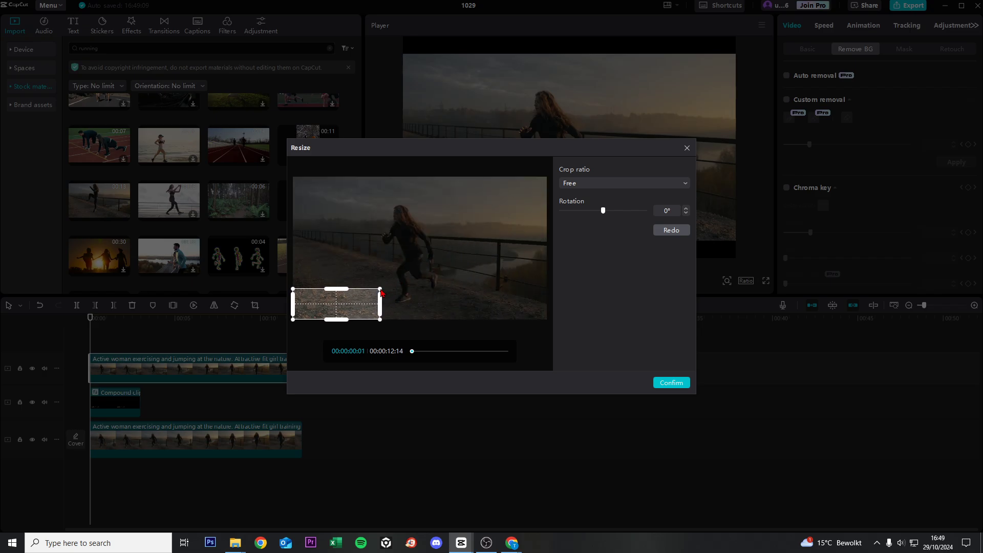
drag(381, 295, 369, 295)
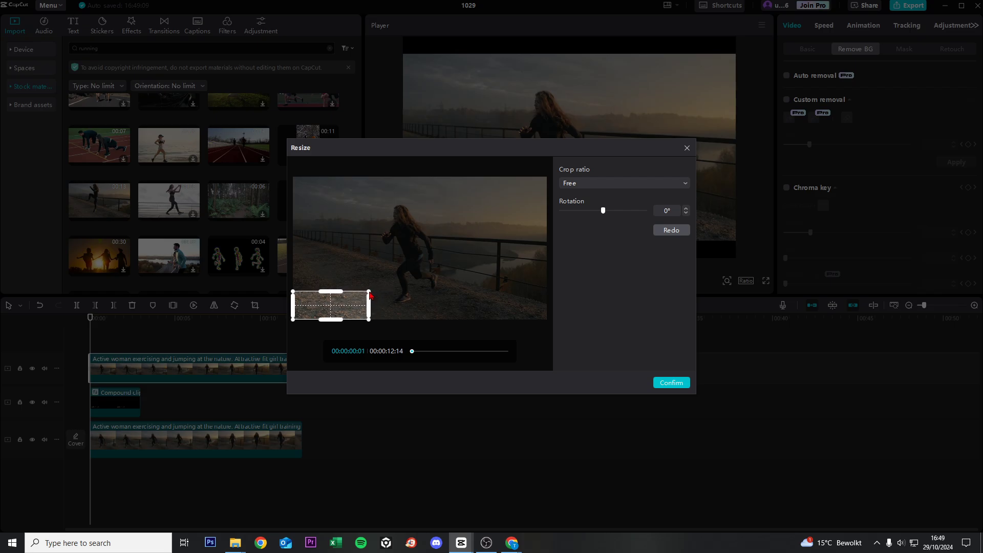
click(670, 382)
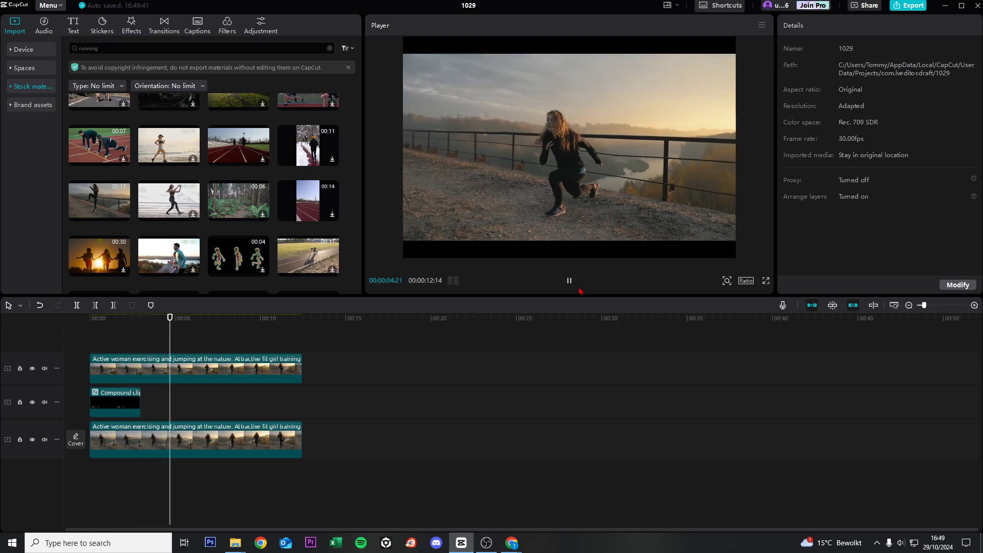
click(569, 281)
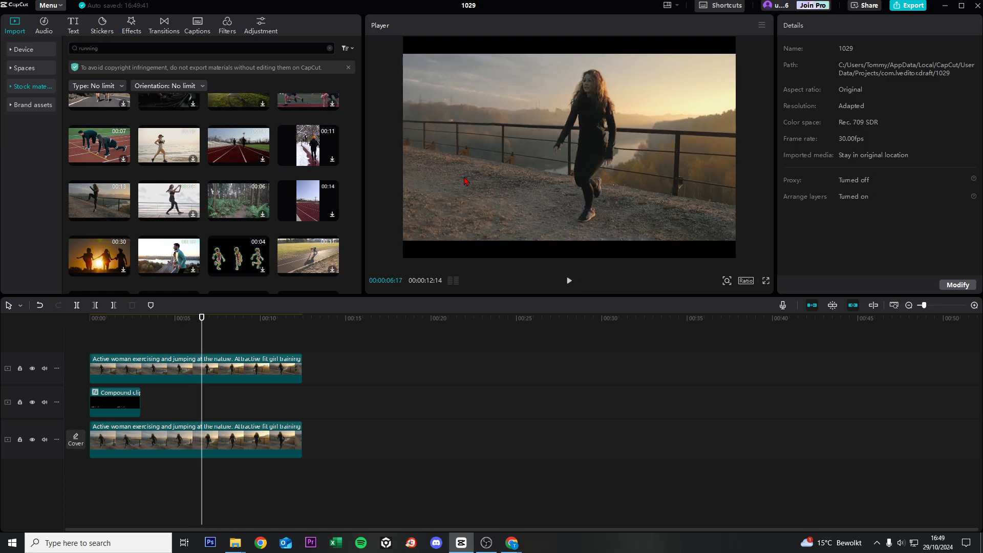
mouse_move(515, 231)
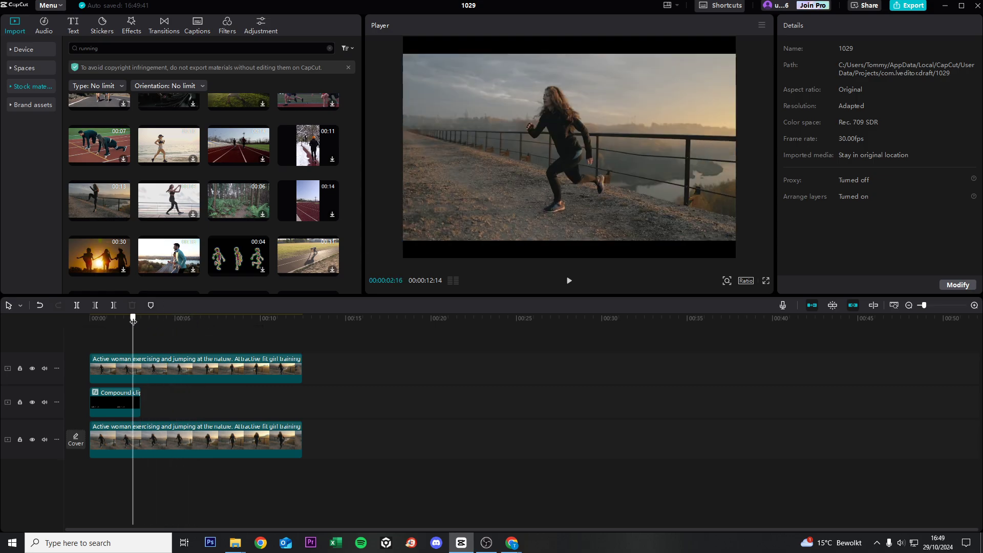
drag(132, 319, 228, 319)
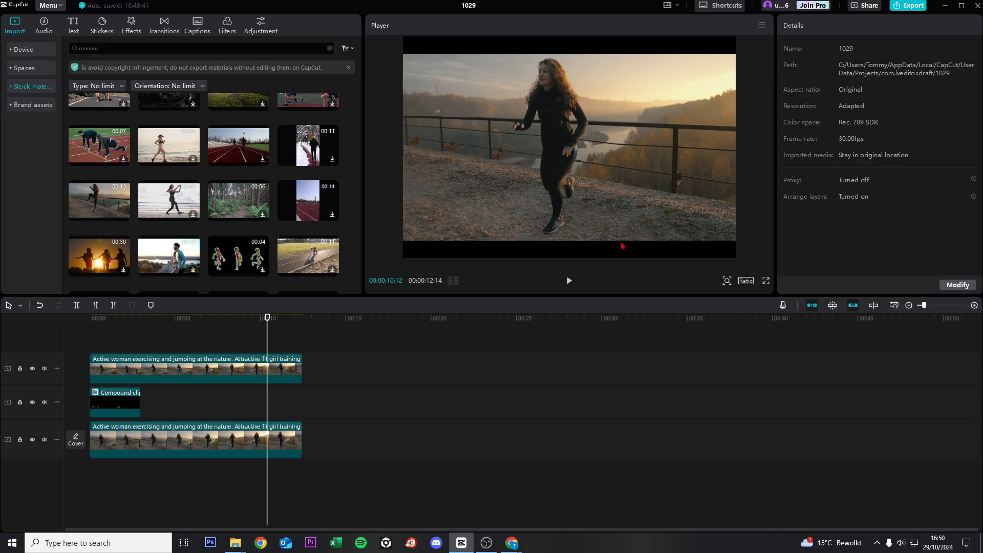
mouse_move(590, 238)
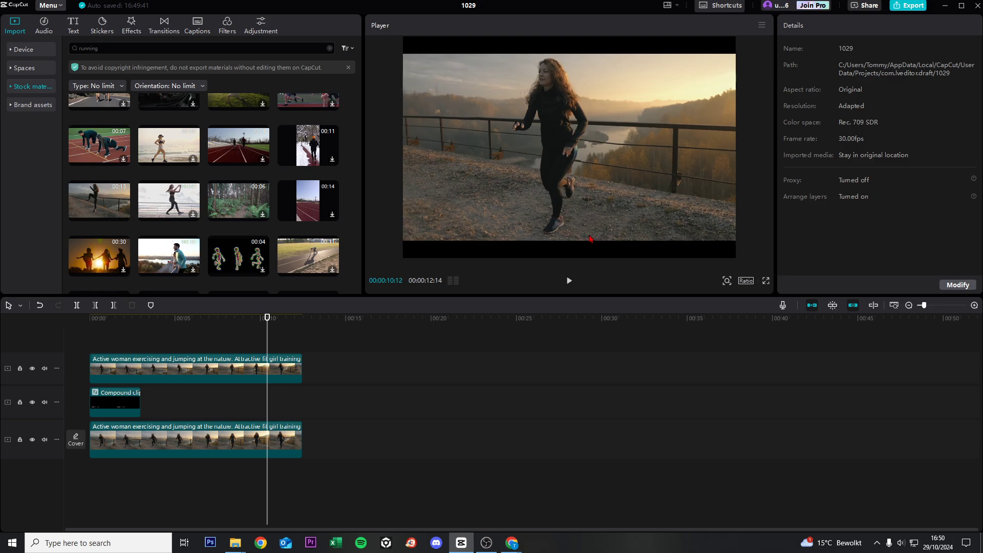